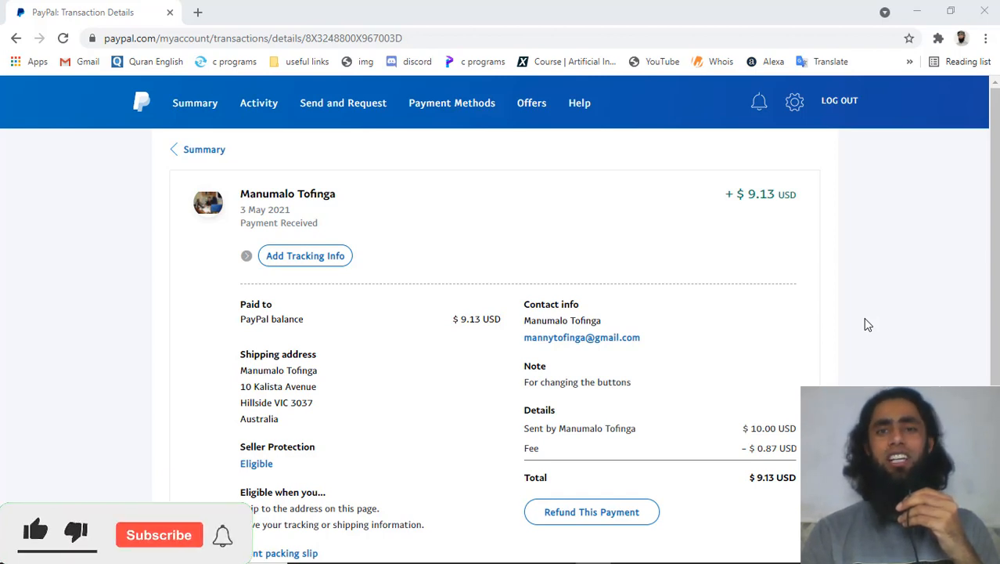
Step: From Summary, view the $9.13 Manumalo payment and start Add Tracking Info
click(158, 535)
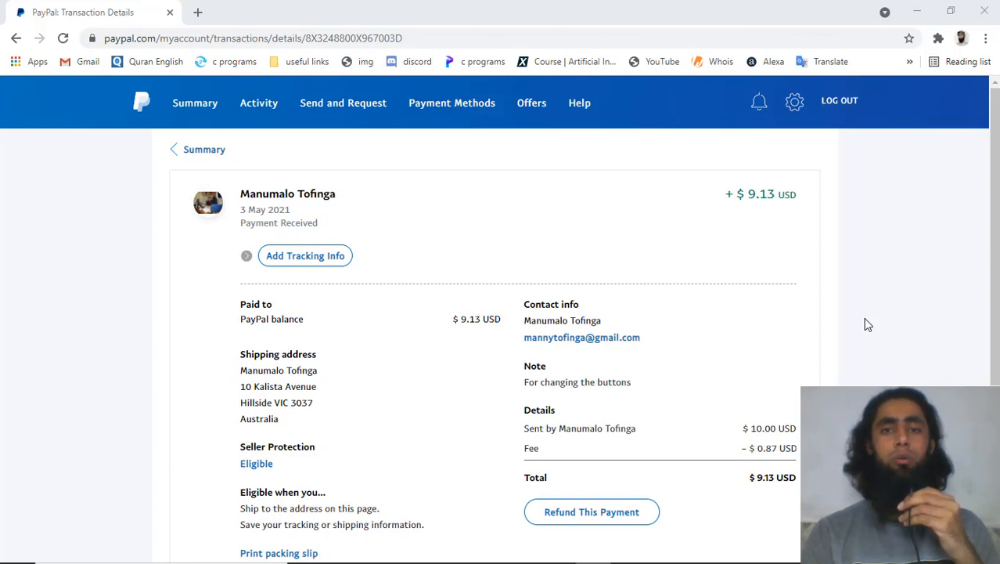
mouse_move(398, 282)
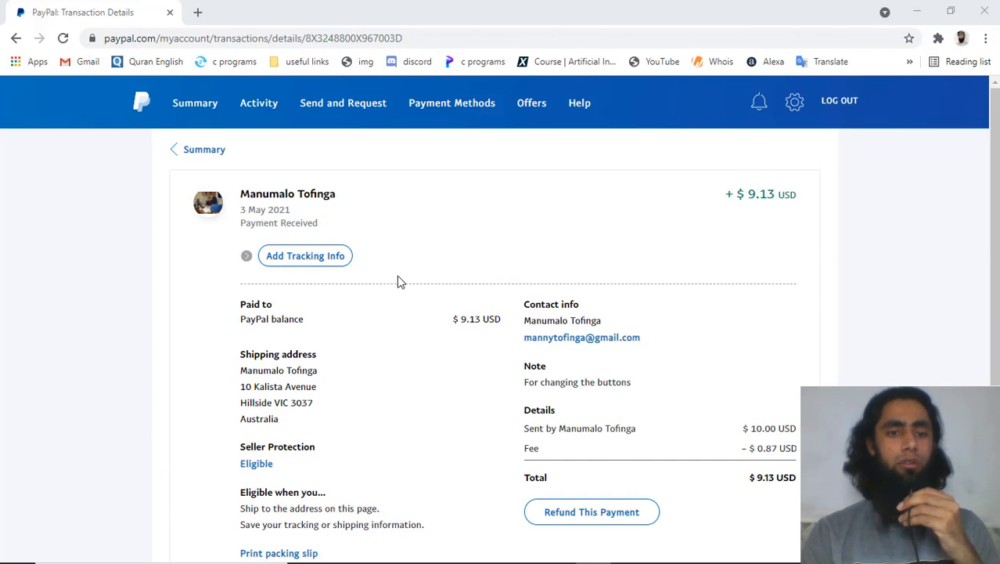
mouse_move(286, 269)
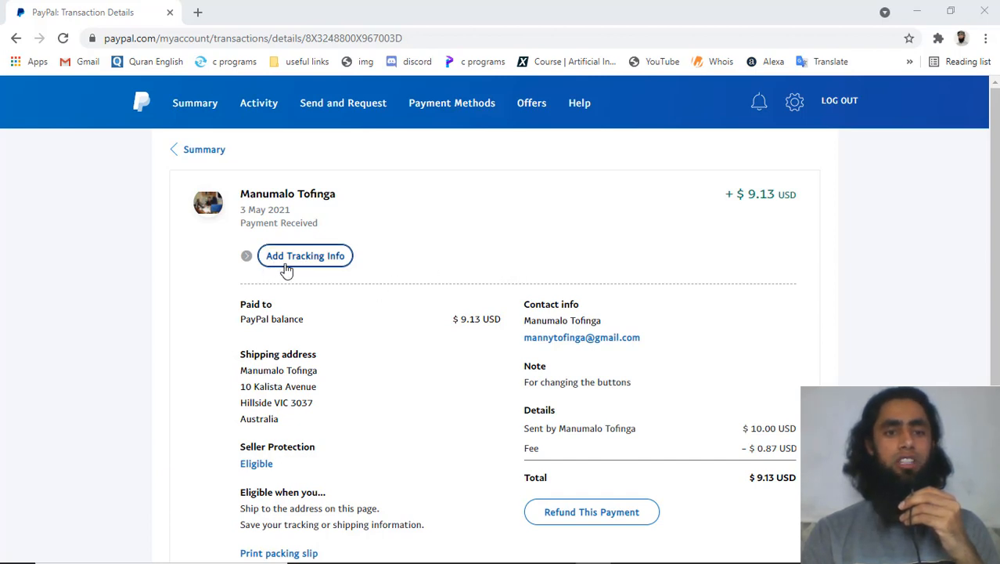
mouse_move(322, 266)
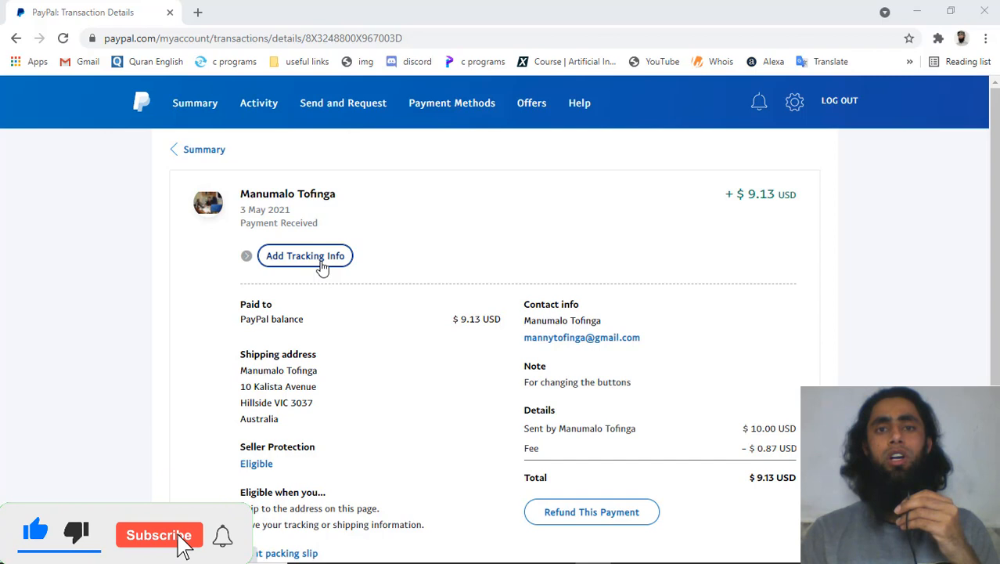
click(158, 535)
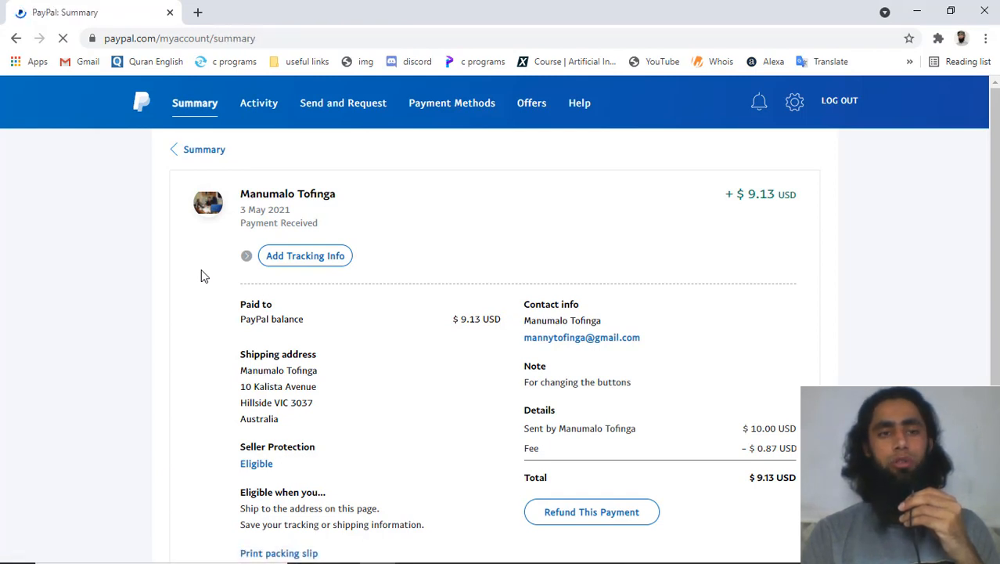
click(203, 148)
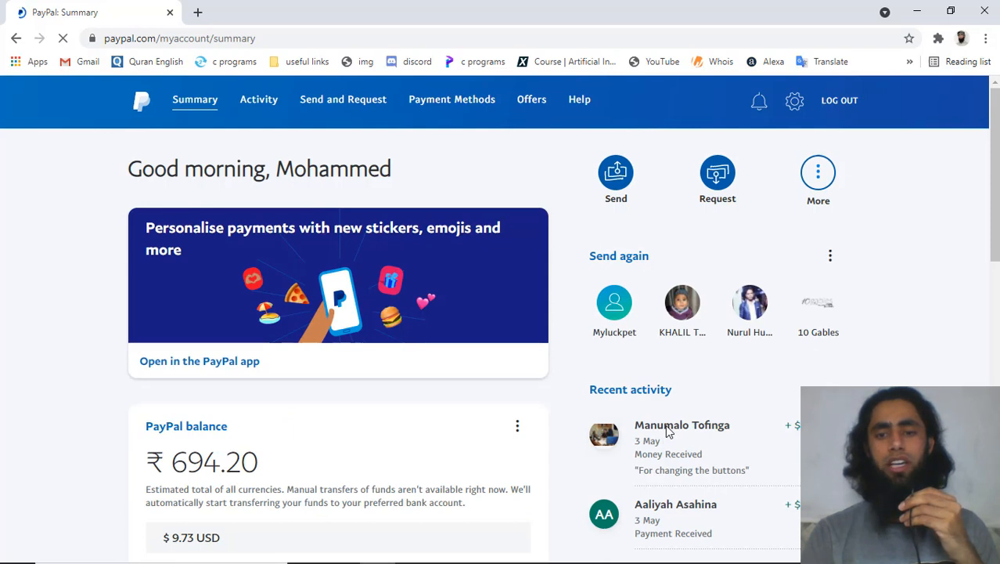
mouse_move(682, 432)
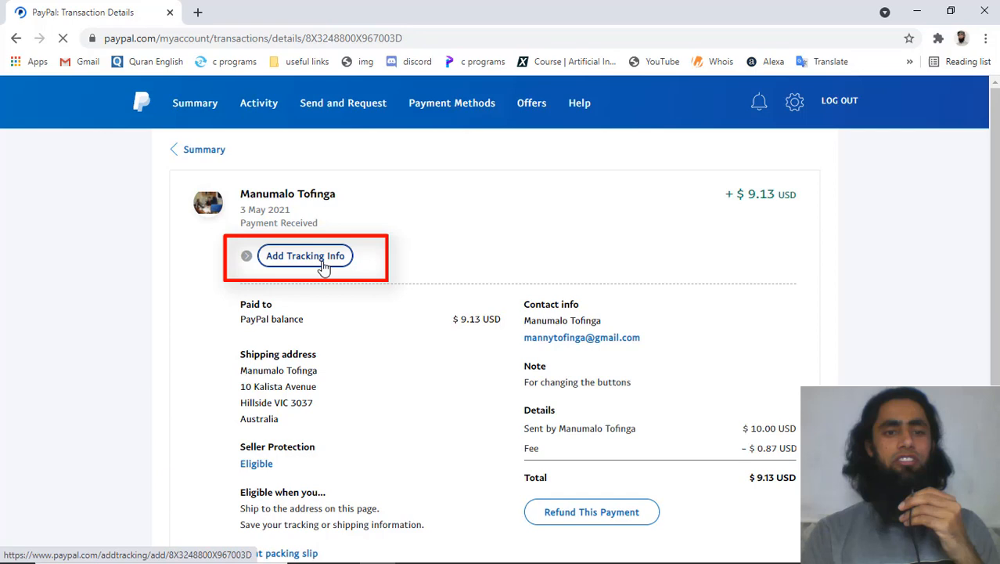
mouse_move(302, 270)
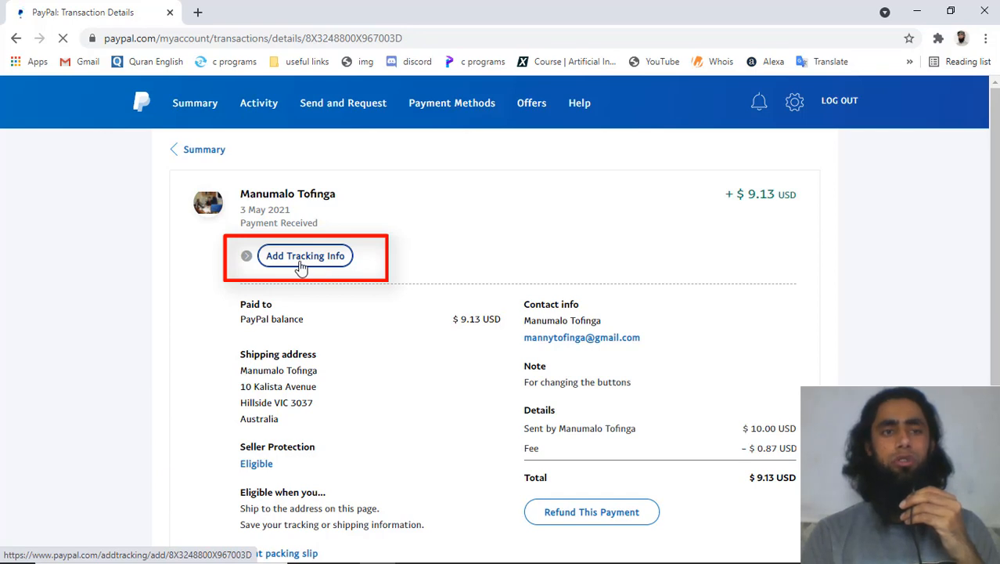
click(306, 255)
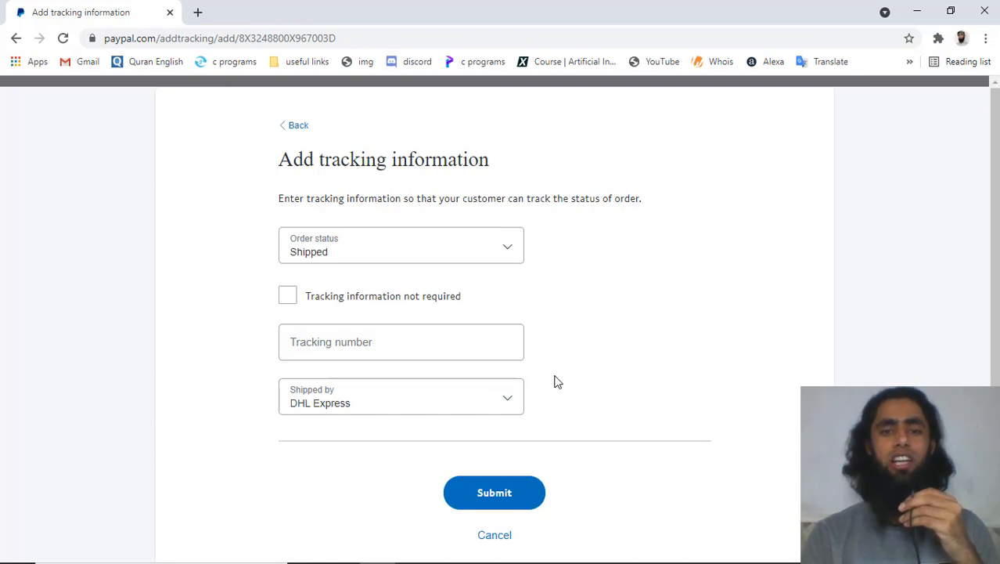
Step: Submit the order as Shipped with 'Tracking information not required' ticked
click(288, 294)
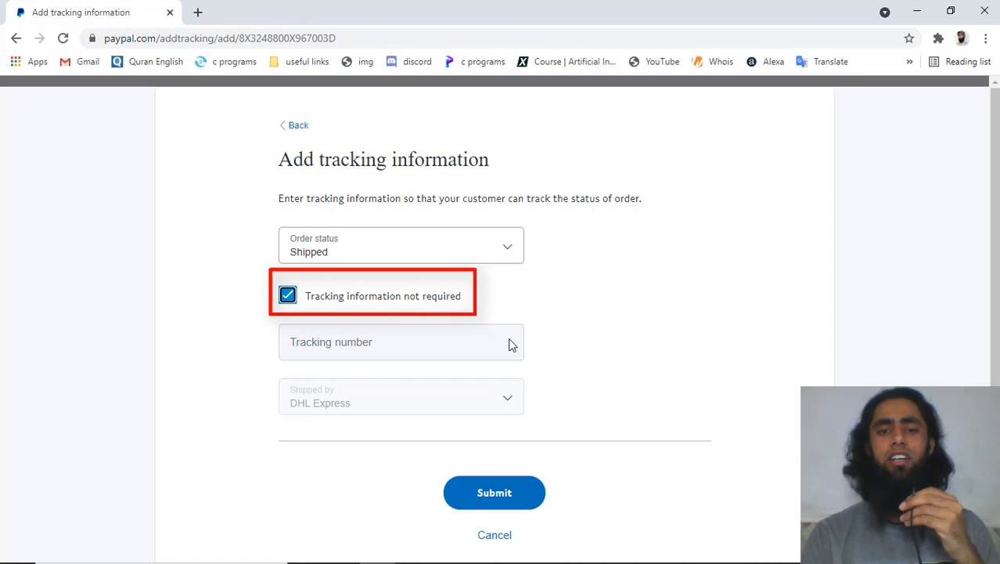
click(494, 492)
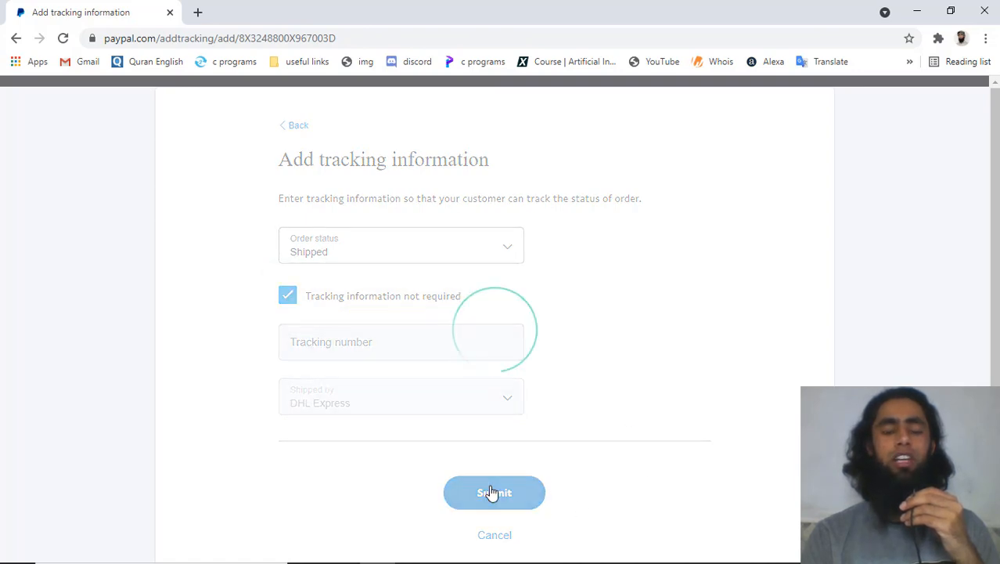
click(494, 491)
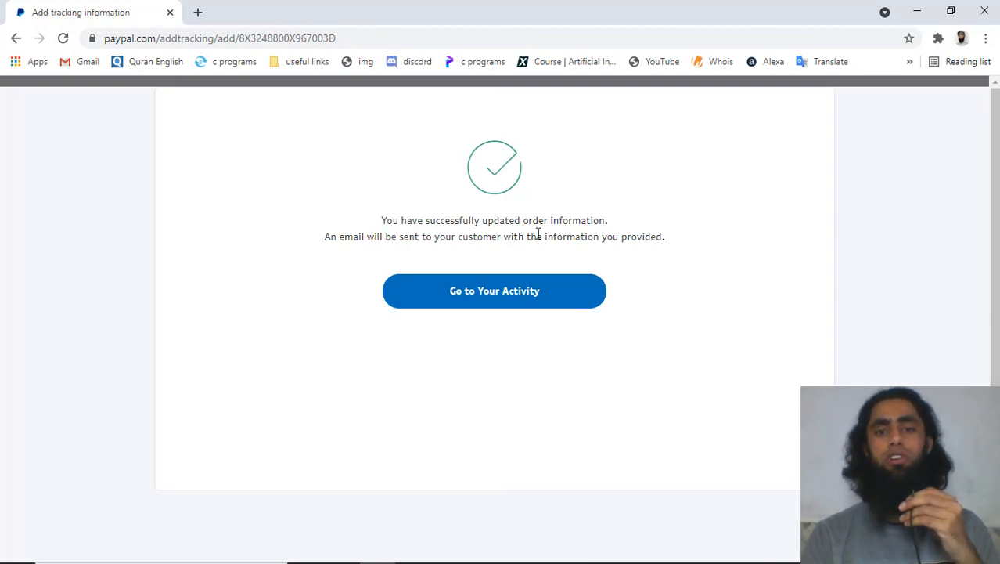
mouse_move(408, 254)
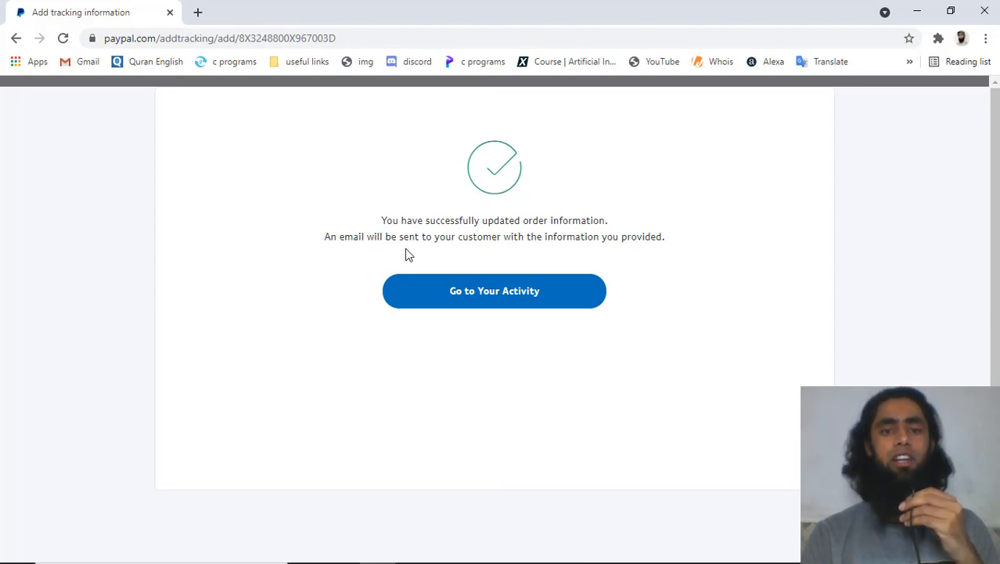
mouse_move(580, 285)
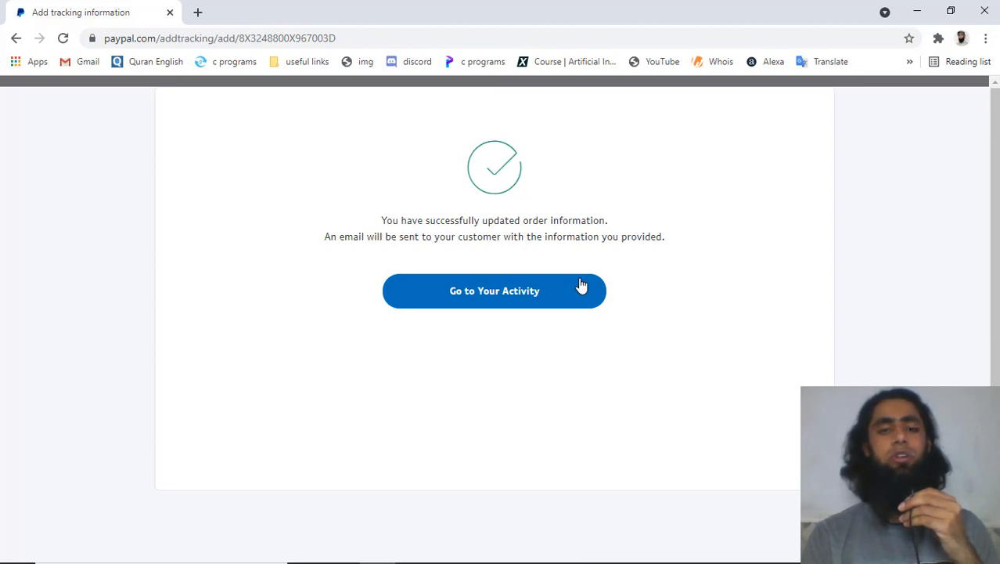
Step: Leave the success page via 'Go to Your Activity'
click(495, 290)
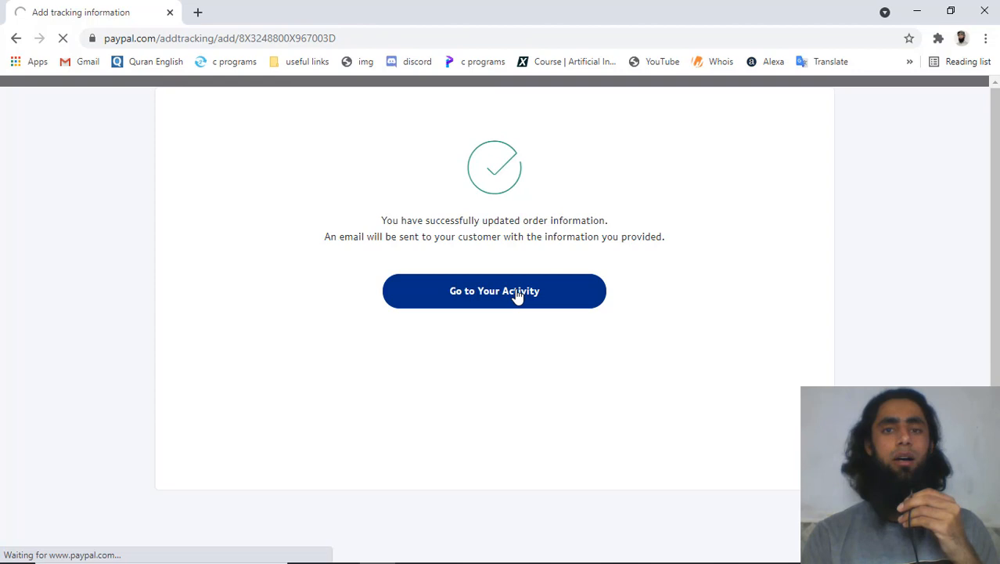
click(495, 289)
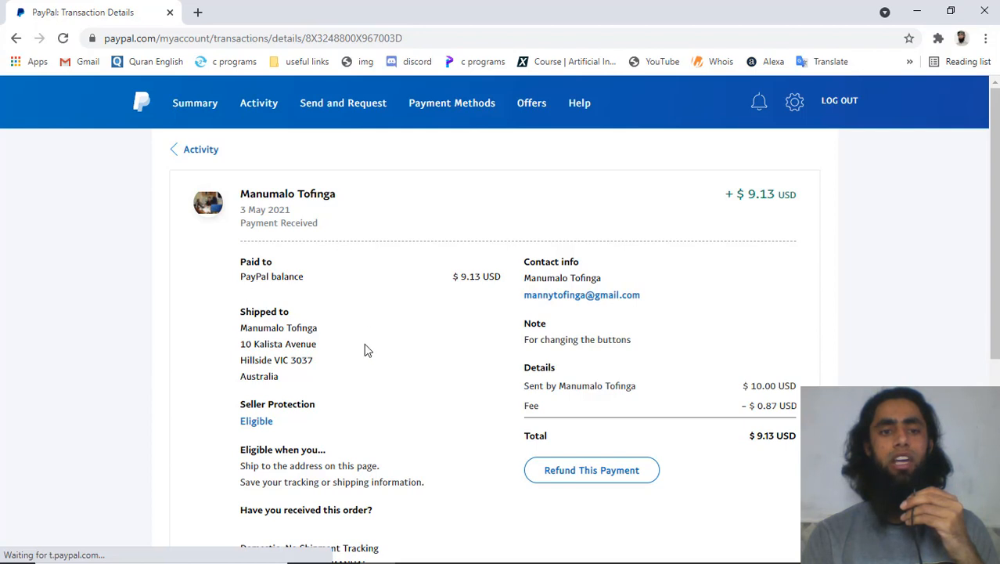
mouse_move(451, 429)
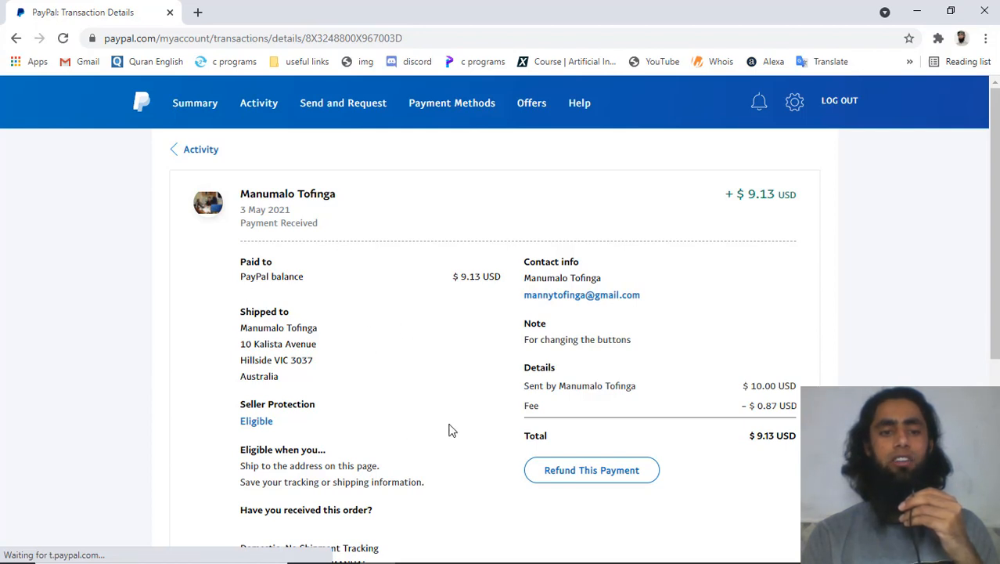
Step: Review the shipped status with no tracking, then return to the account Summary
scroll(down, 3)
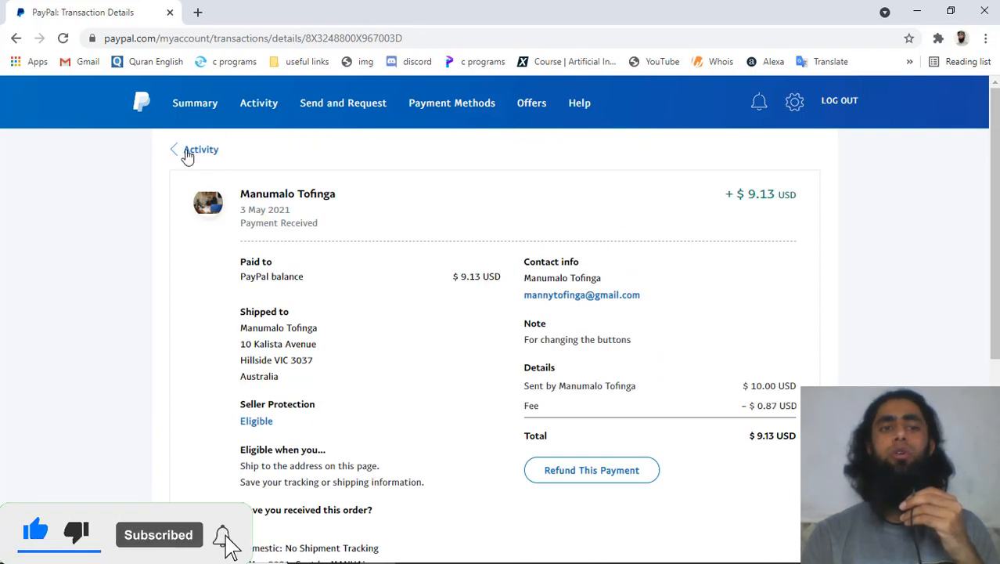
click(195, 103)
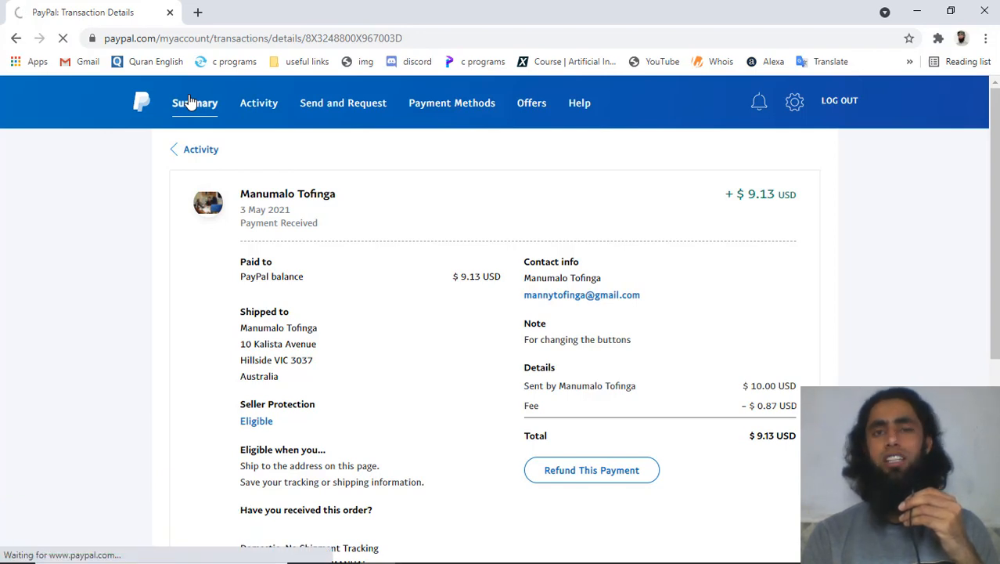
click(194, 104)
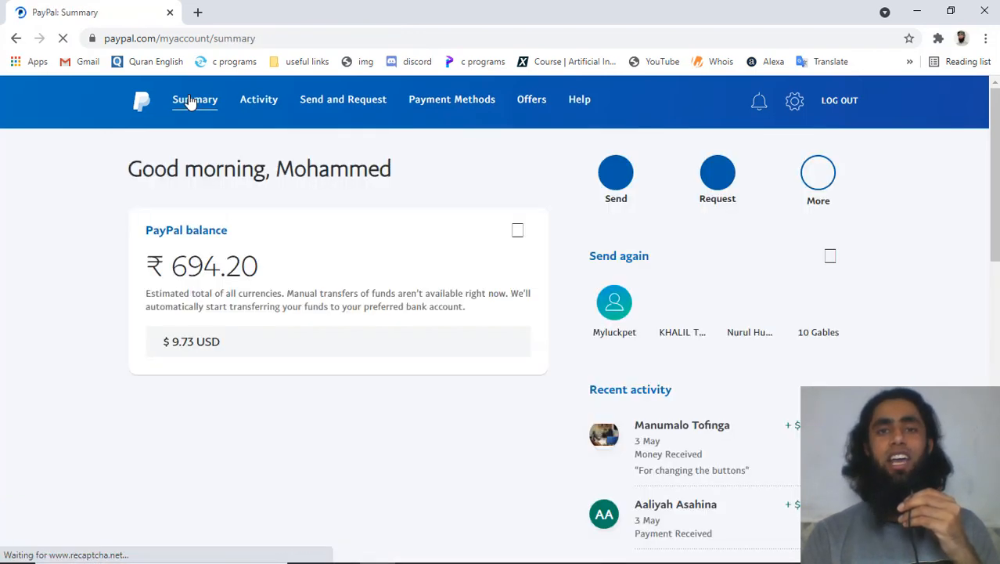